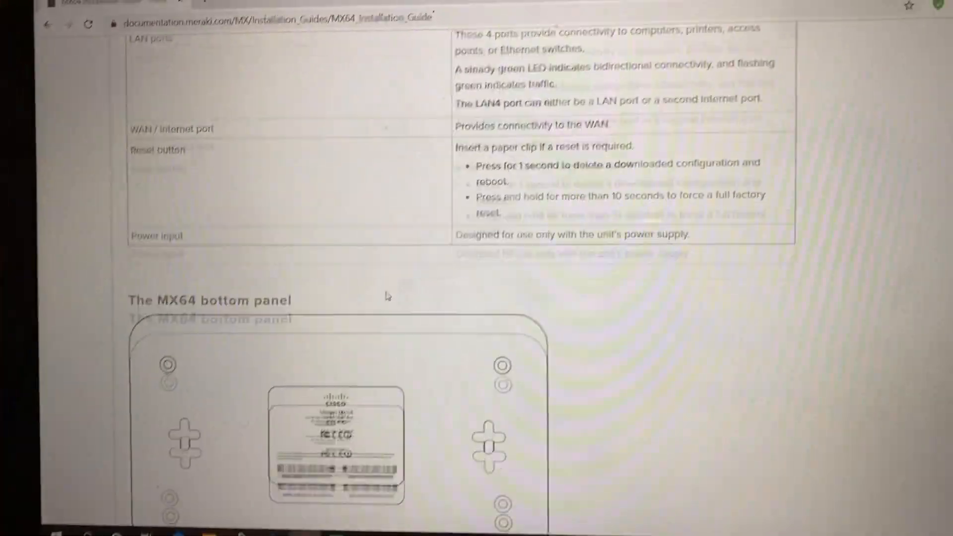
- Scroll the MX64 guide past the port table toward the bottom panel diagram
{"action": "scroll", "scroll_direction": "down", "scroll_amount": 3}
{"action": "type", "text": "user"}
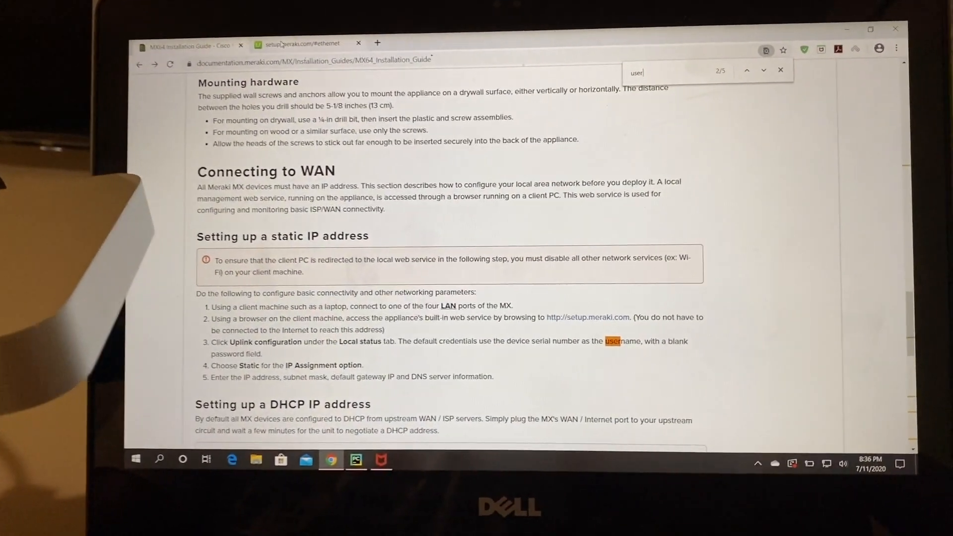
- Switch to the setup.meraki.com/#ethernet tab showing the MX64 Ethernet configuration
{"action": "left_click", "coordinate": [302, 43]}
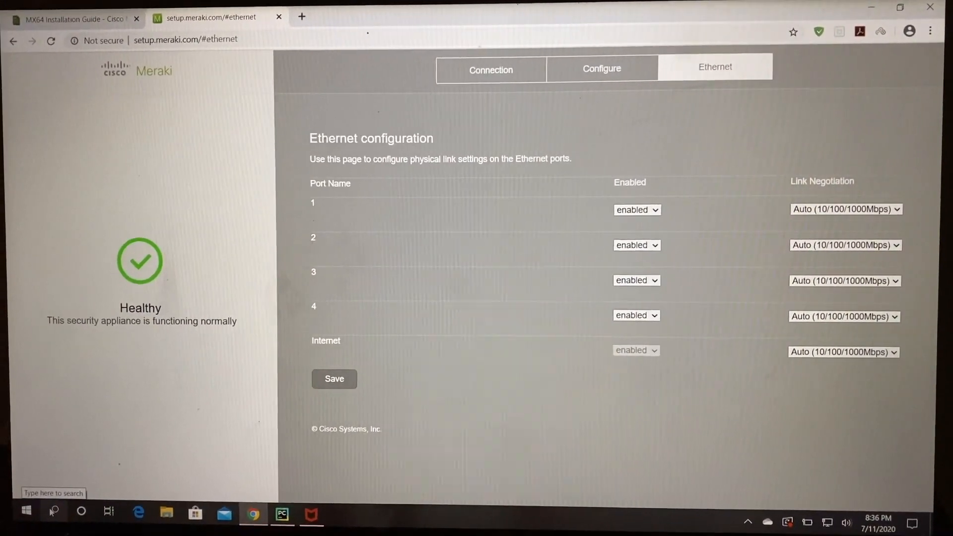
- Search for Control Panel and go to Network and Internet, then Network and Sharing Center
{"action": "left_click", "coordinate": [53, 510]}
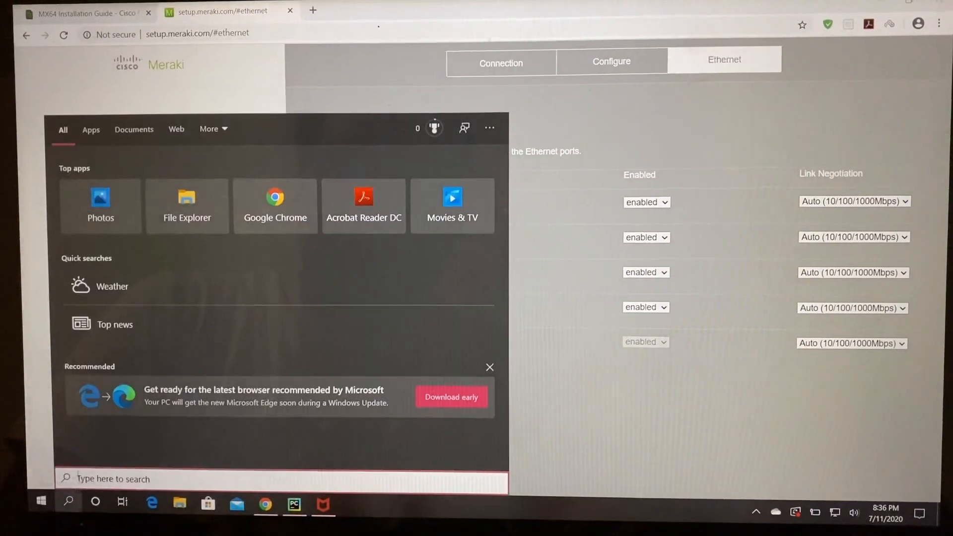
{"action": "type", "text": "Con"}
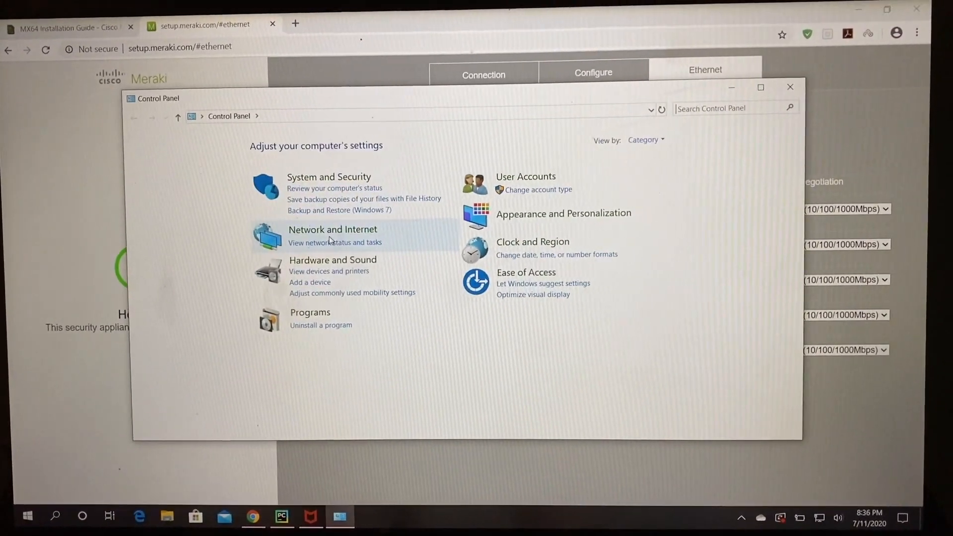
{"action": "left_click", "coordinate": [332, 230]}
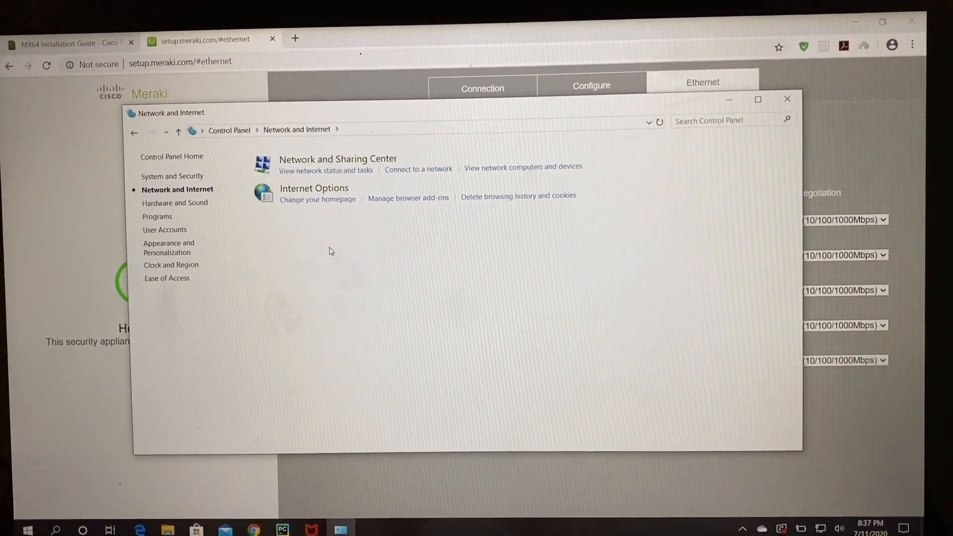
{"action": "left_click", "coordinate": [337, 159]}
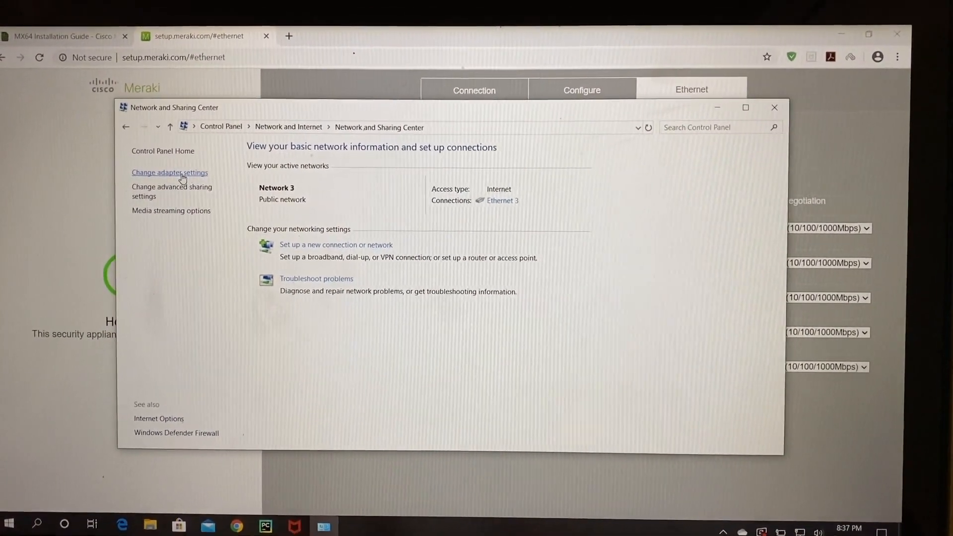
- Open Internet Protocol Version 4 properties for the Ethernet 3 adapter
{"action": "left_click", "coordinate": [170, 172]}
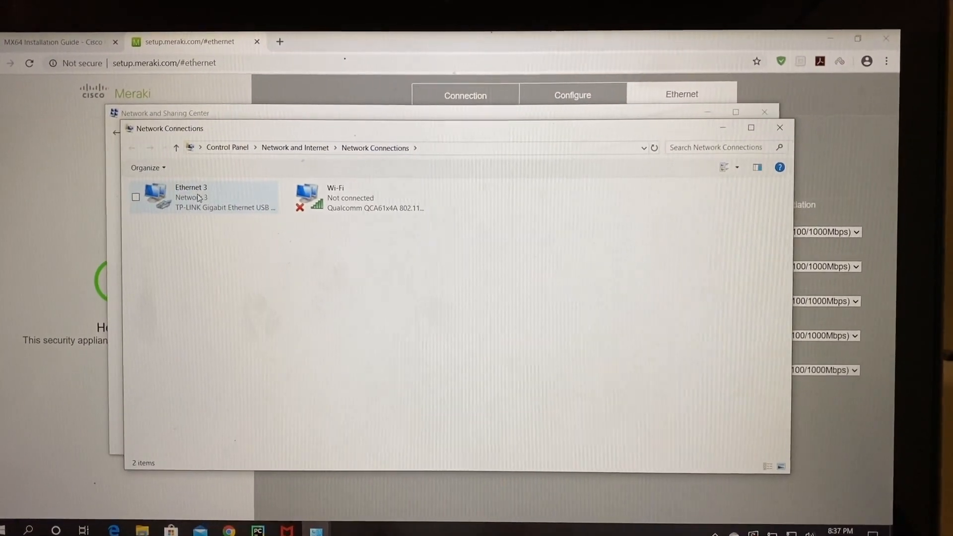
{"action": "right_click", "coordinate": [190, 197]}
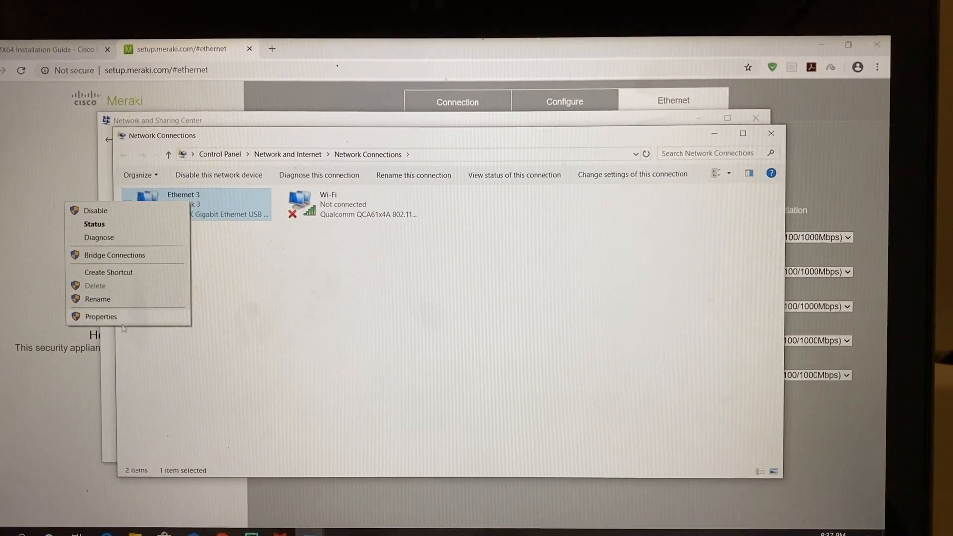
{"action": "left_click", "coordinate": [100, 316]}
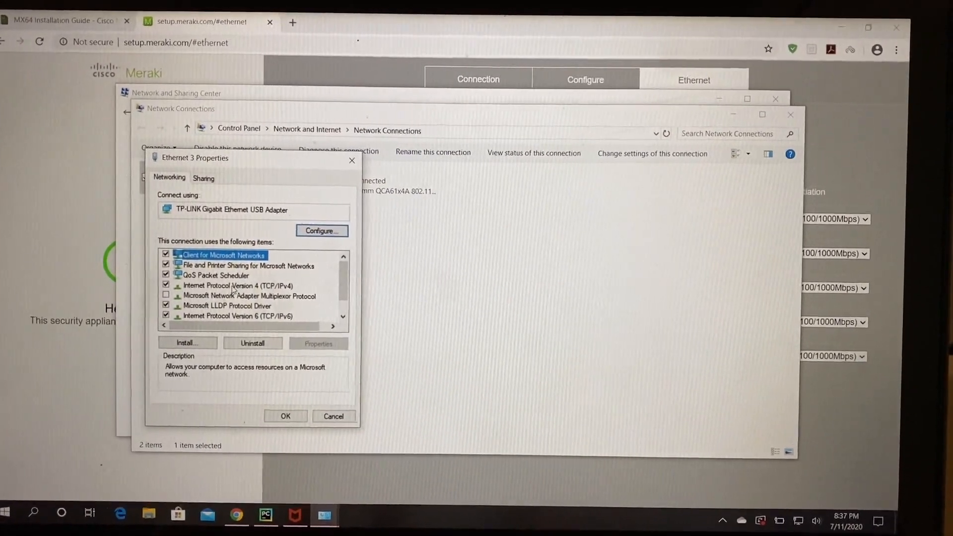
{"action": "left_click", "coordinate": [235, 286]}
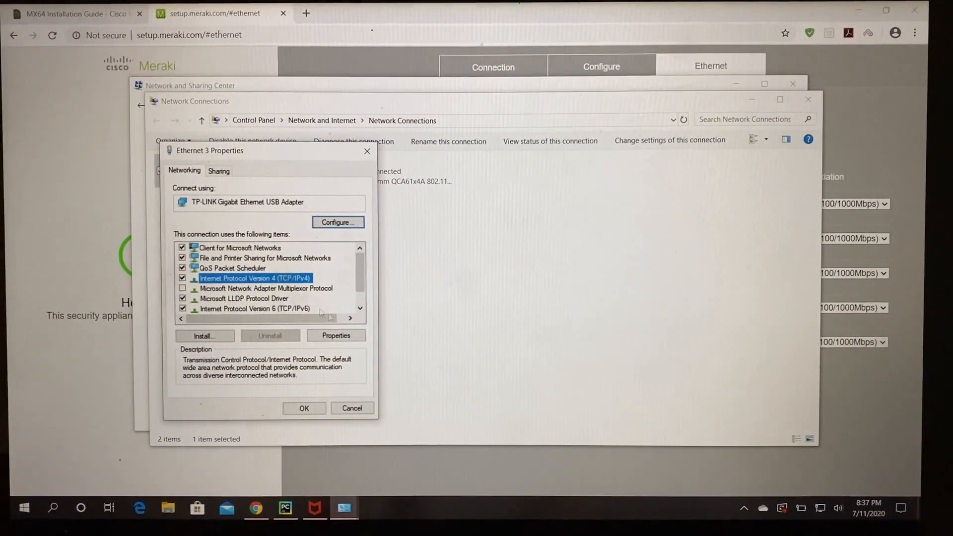
{"action": "left_click", "coordinate": [336, 335]}
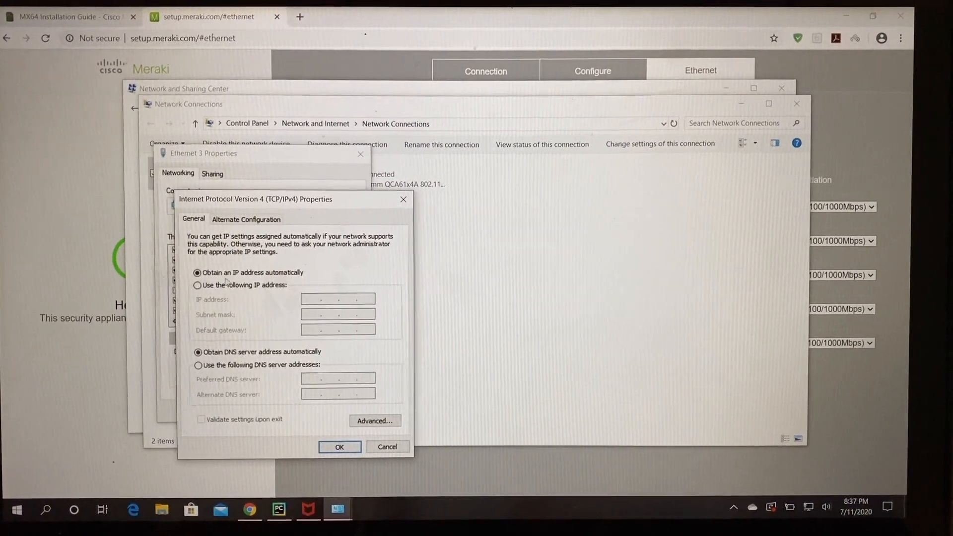
- Try a manual IP with settings validation, then cancel and close Network Connections
{"action": "left_click", "coordinate": [198, 285]}
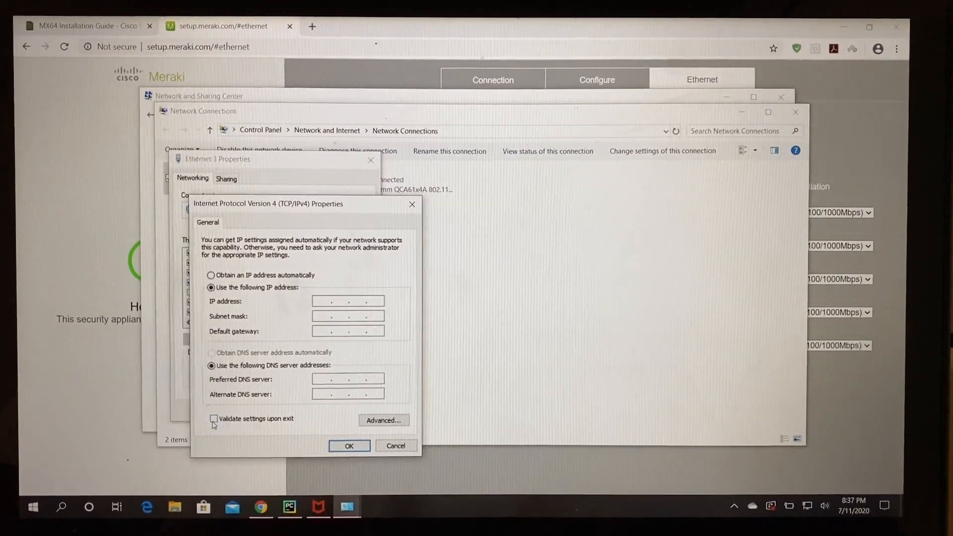
{"action": "left_click", "coordinate": [213, 418]}
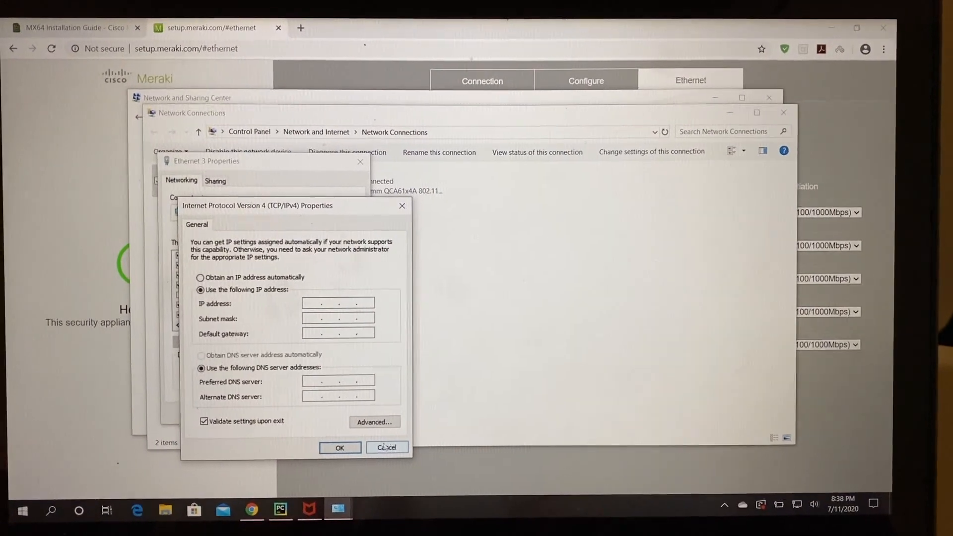
{"action": "left_click", "coordinate": [386, 447]}
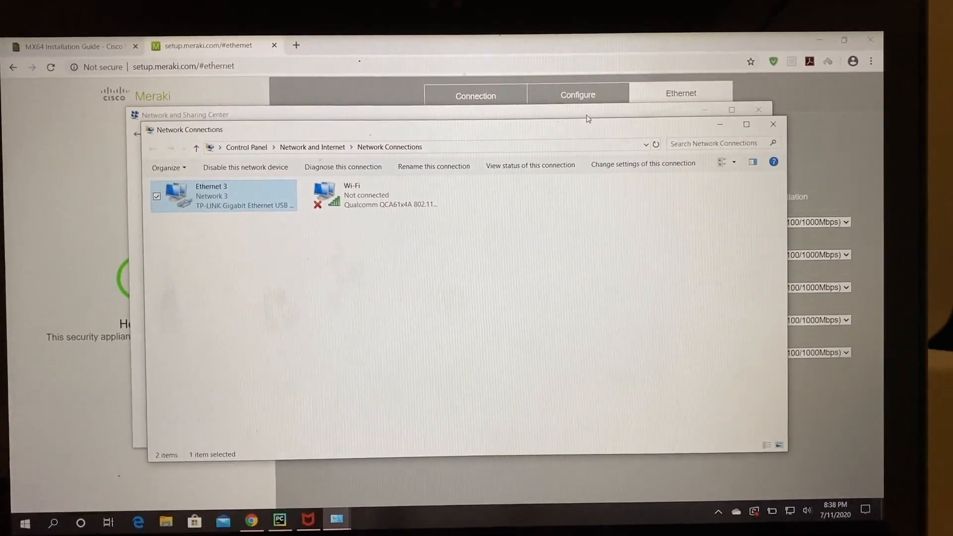
{"action": "left_click", "coordinate": [772, 124]}
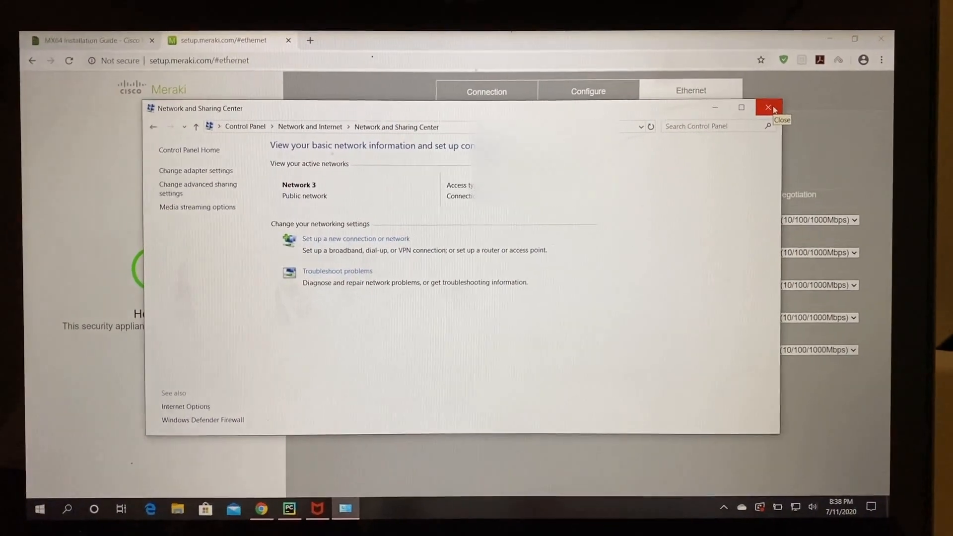
- Close Network and Sharing Center, run a 75+ Mbps speed test, then go to Configure
{"action": "left_click", "coordinate": [768, 107]}
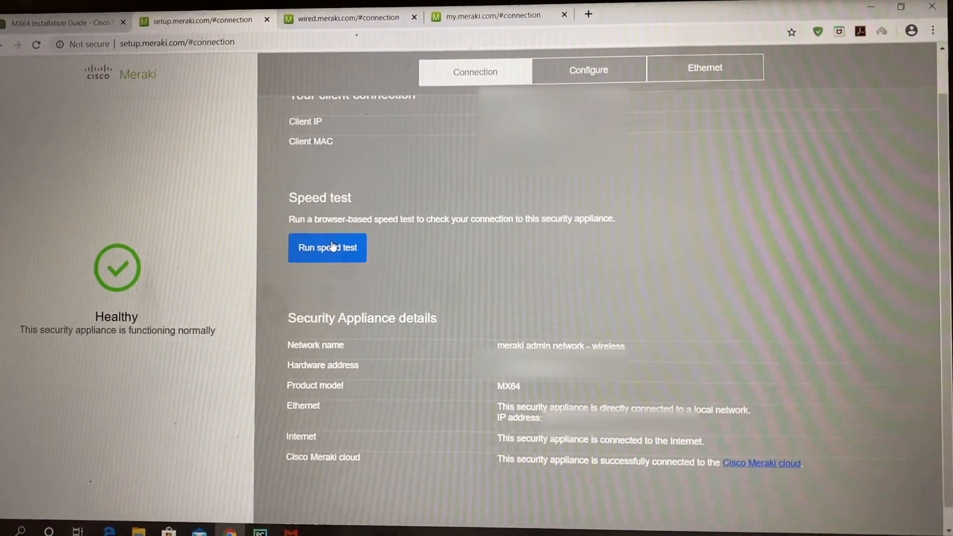
{"action": "left_click", "coordinate": [327, 247]}
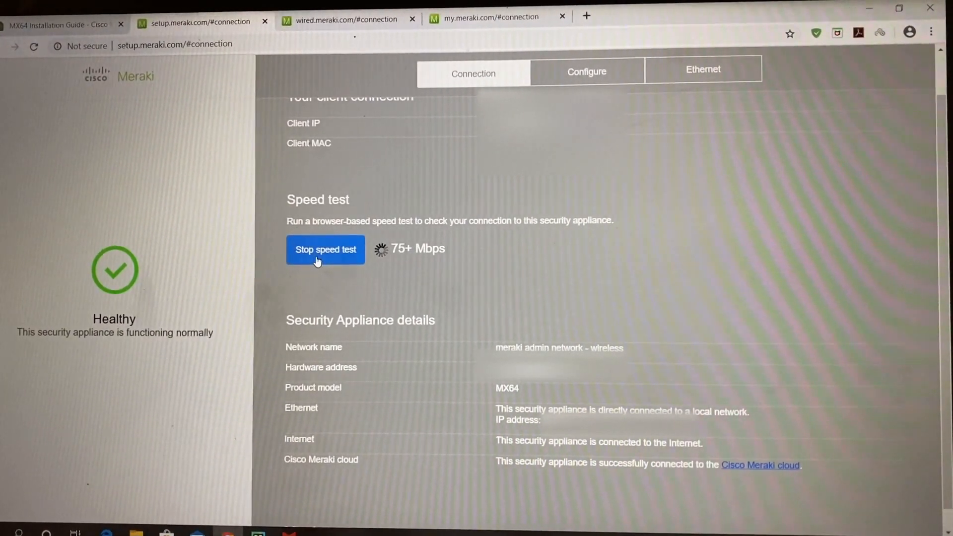
{"action": "left_click", "coordinate": [324, 249]}
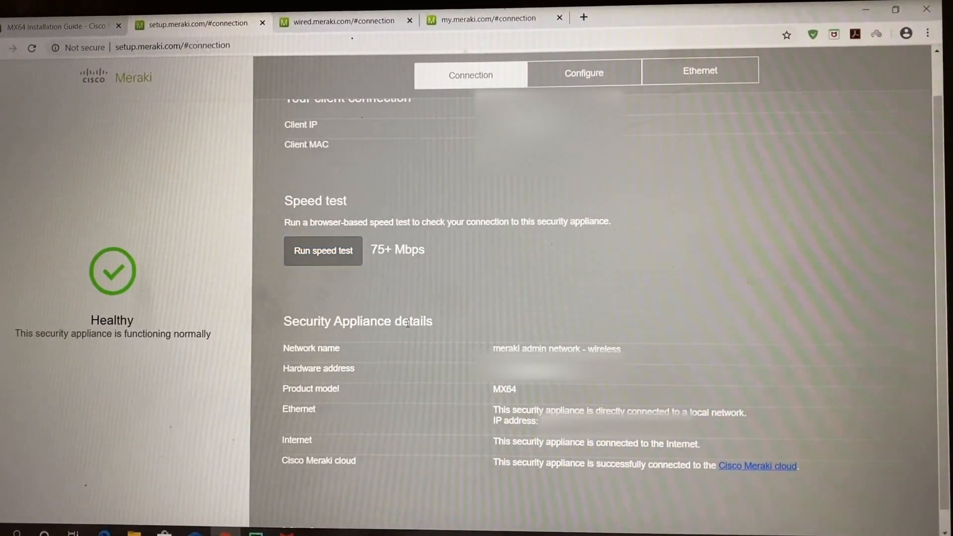
{"action": "scroll", "scroll_direction": "down", "scroll_amount": 3}
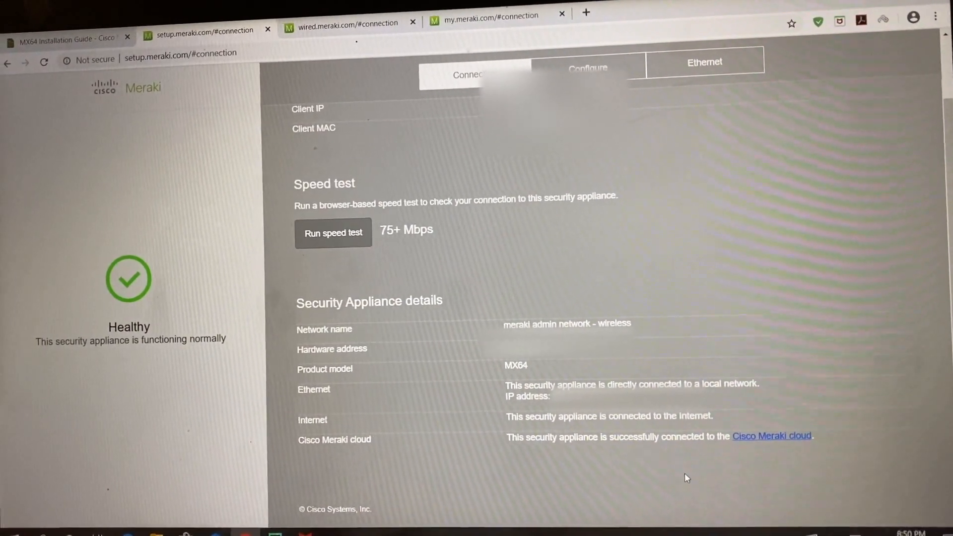
{"action": "left_click", "coordinate": [587, 62]}
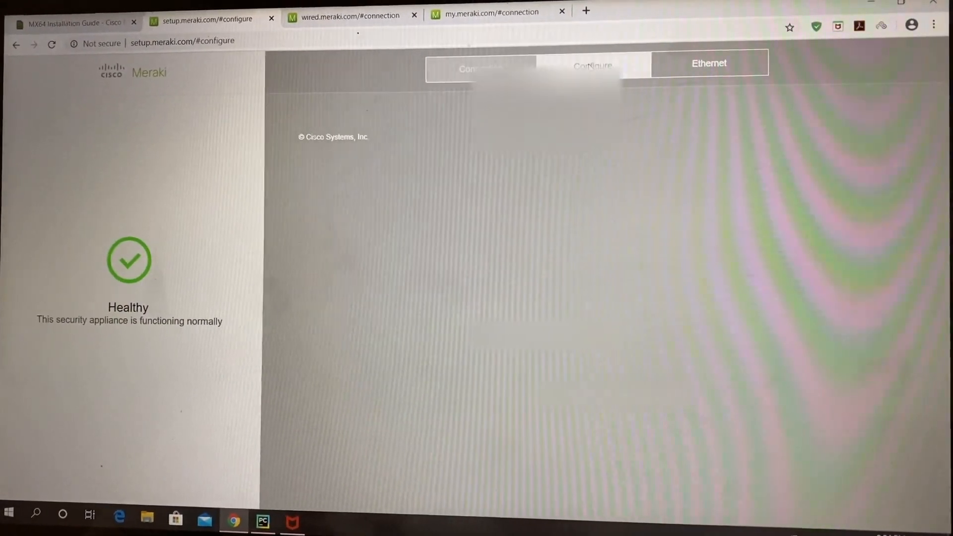
{"action": "left_click", "coordinate": [581, 70]}
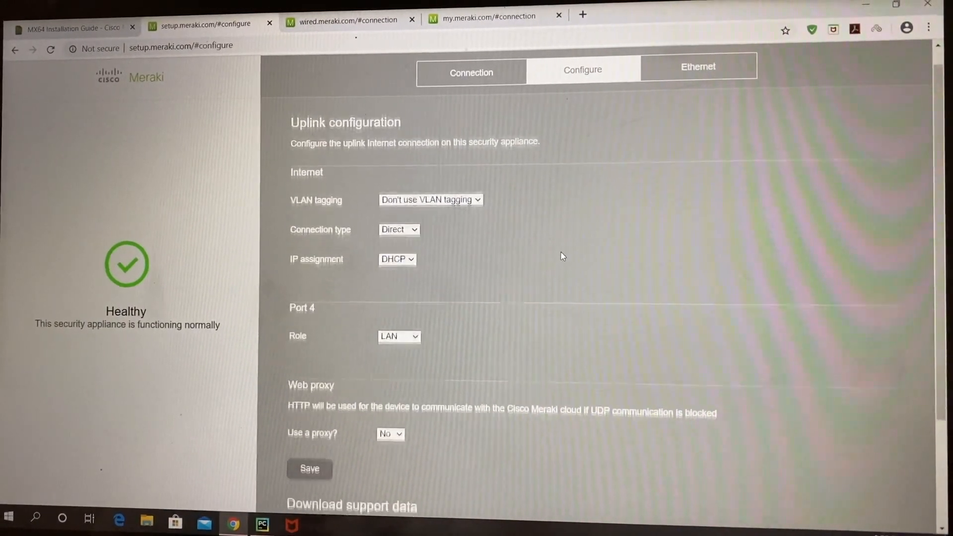
{"action": "scroll", "scroll_direction": "down", "scroll_amount": 3}
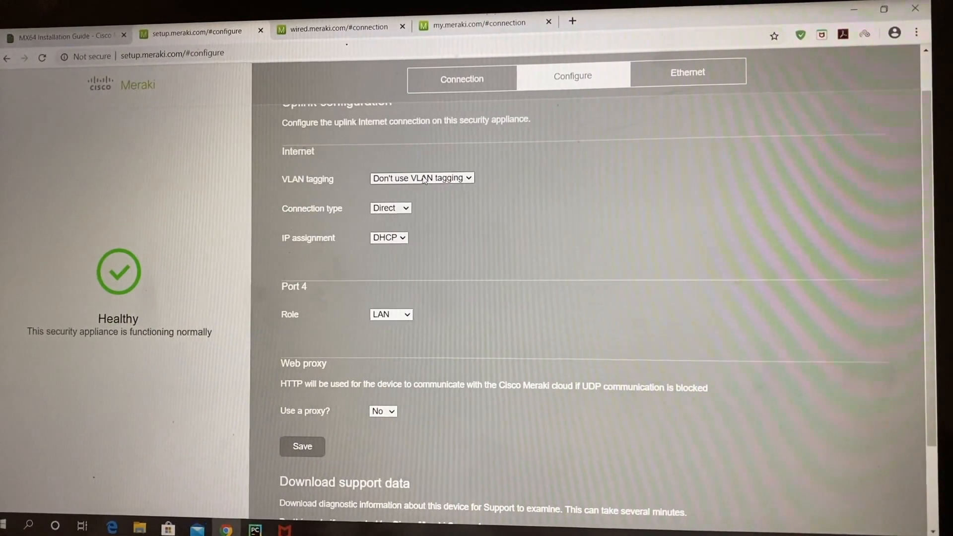
{"action": "left_click", "coordinate": [421, 178]}
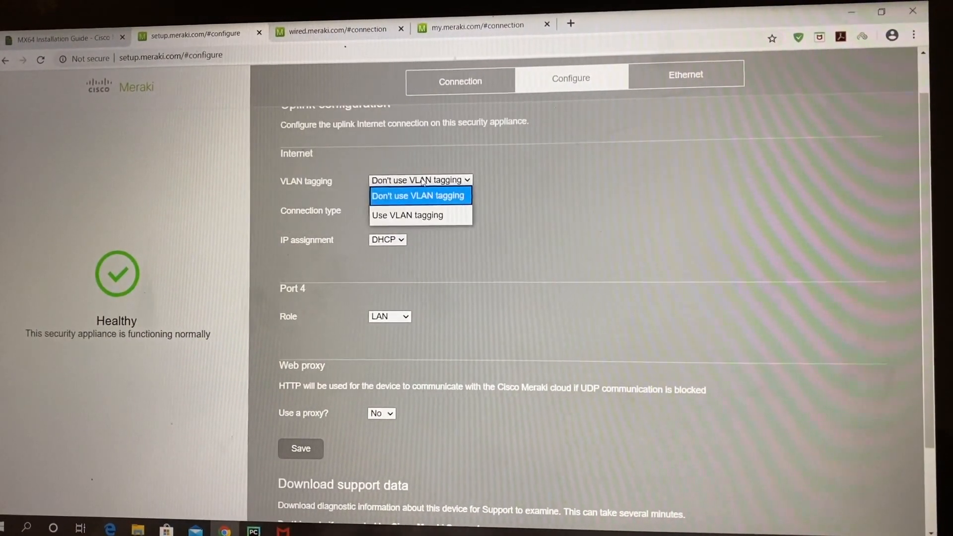
{"action": "mouse_move", "coordinate": [407, 215]}
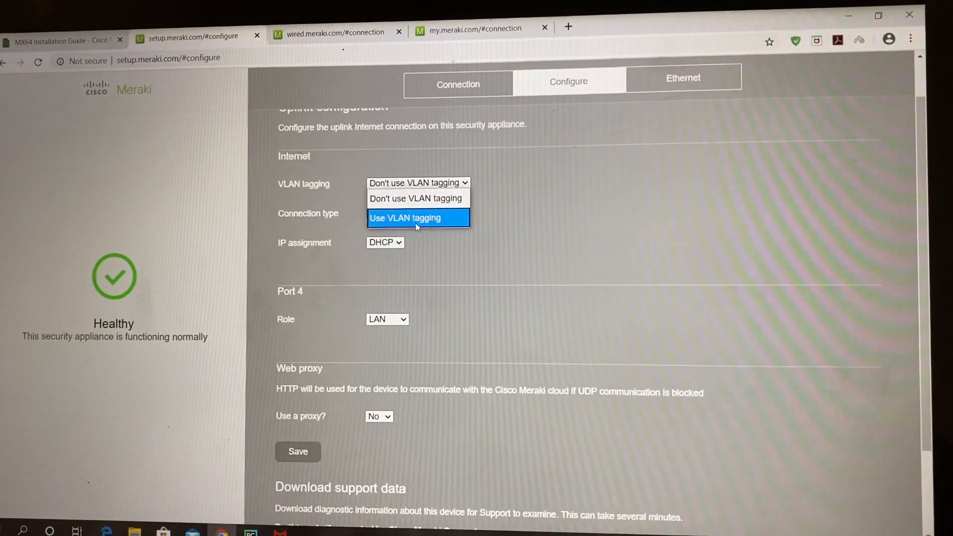
{"action": "mouse_move", "coordinate": [415, 197]}
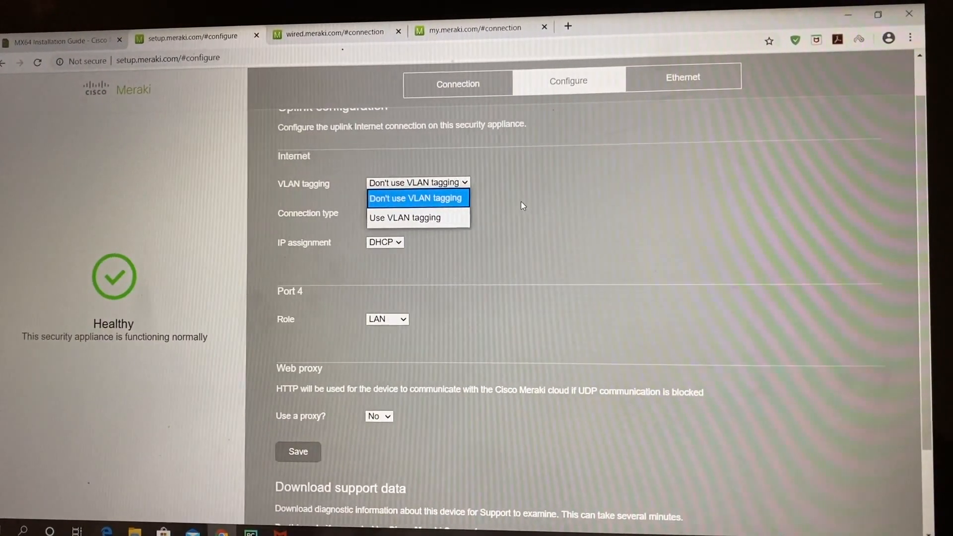
{"action": "left_click", "coordinate": [415, 197]}
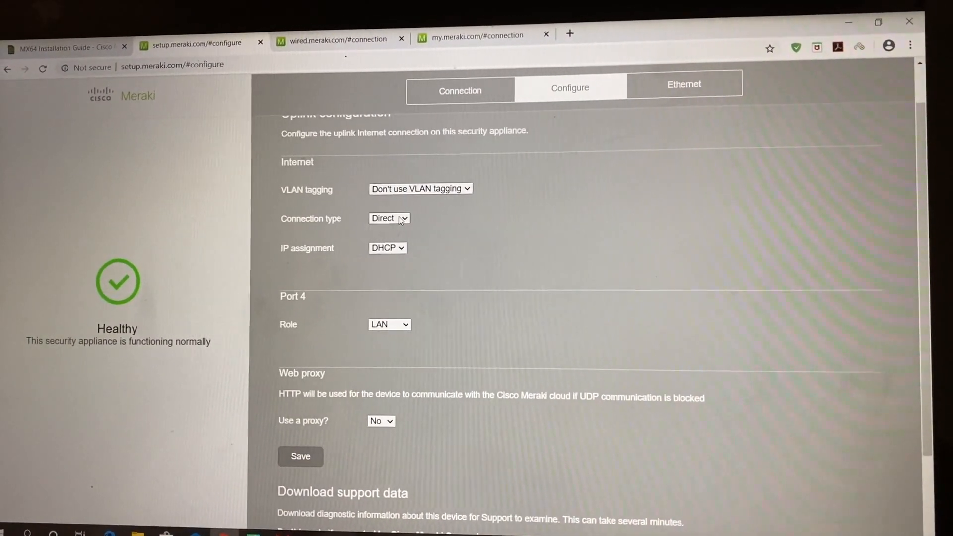
{"action": "left_click", "coordinate": [389, 218]}
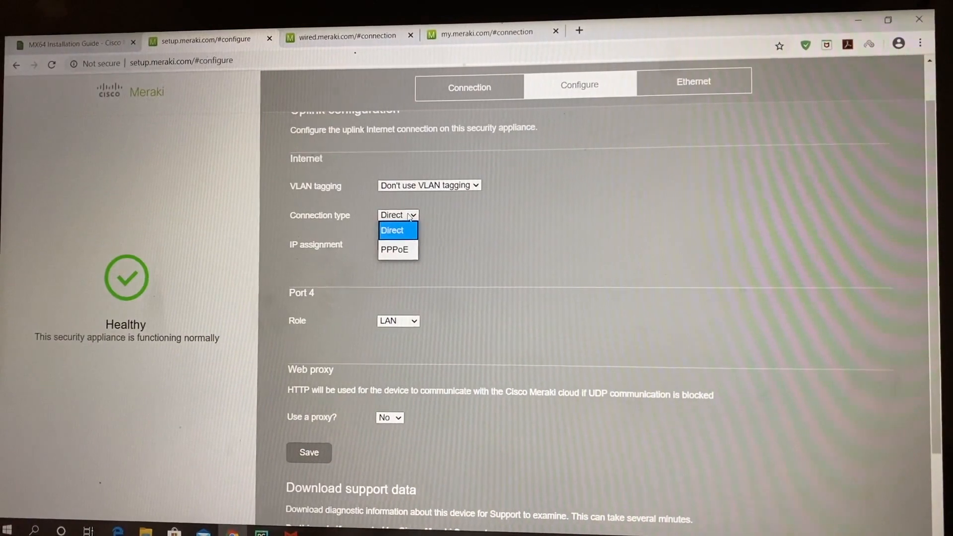
{"action": "left_click", "coordinate": [392, 230]}
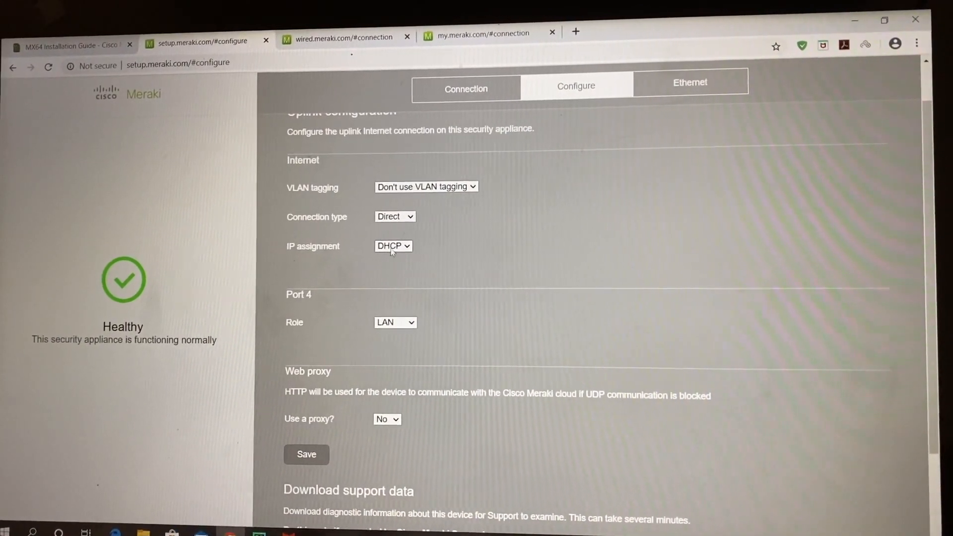
{"action": "left_click", "coordinate": [393, 246]}
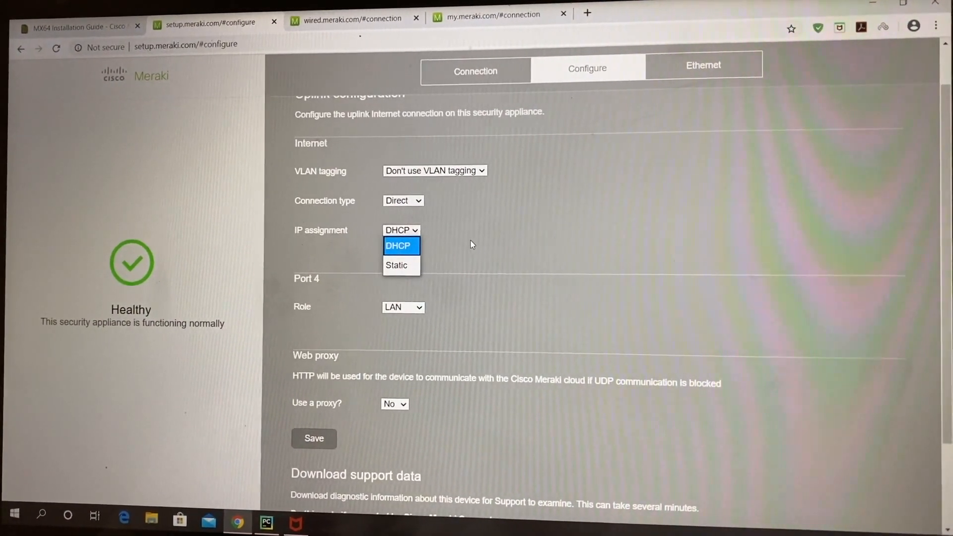
- Keep DHCP addressing with no proxy and save the uplink settings
{"action": "left_click", "coordinate": [398, 246]}
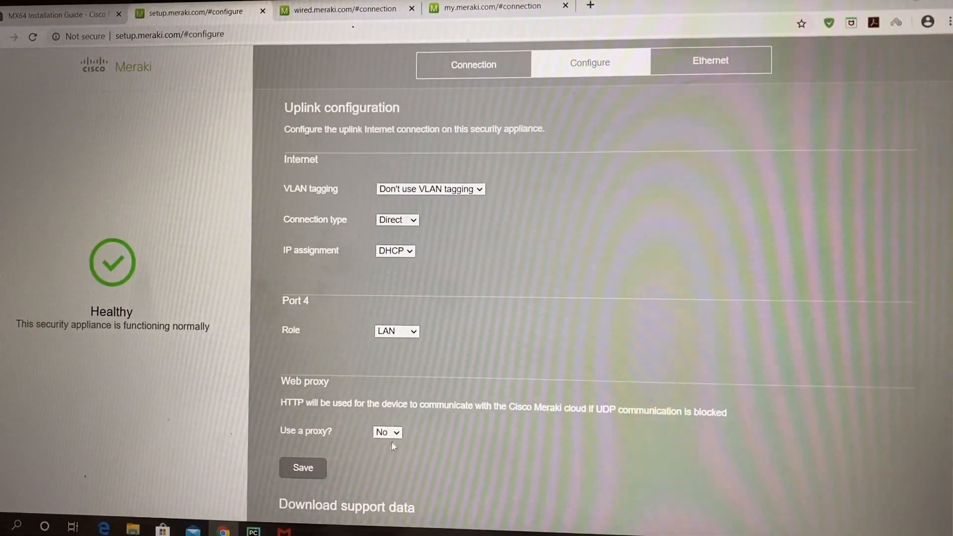
{"action": "left_click", "coordinate": [387, 432]}
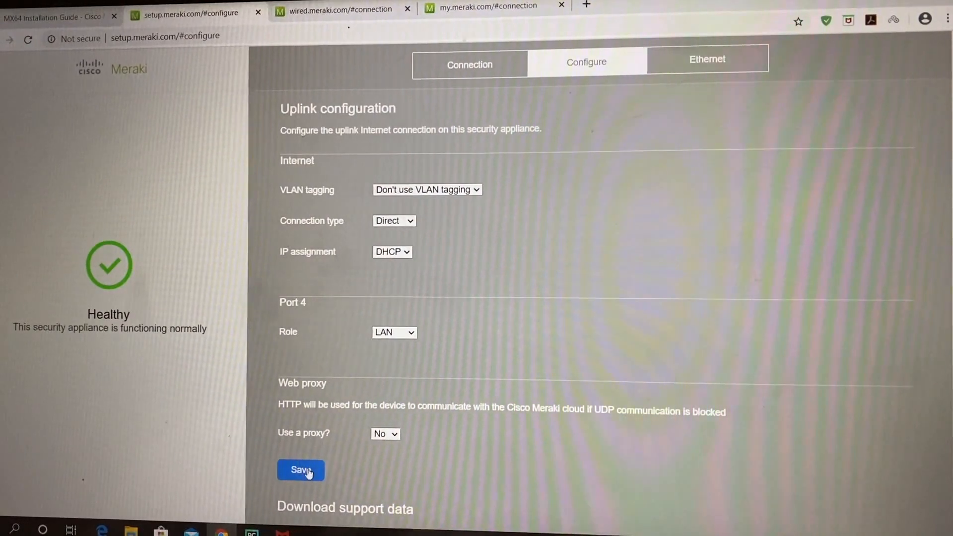
{"action": "scroll", "scroll_direction": "down", "scroll_amount": 3}
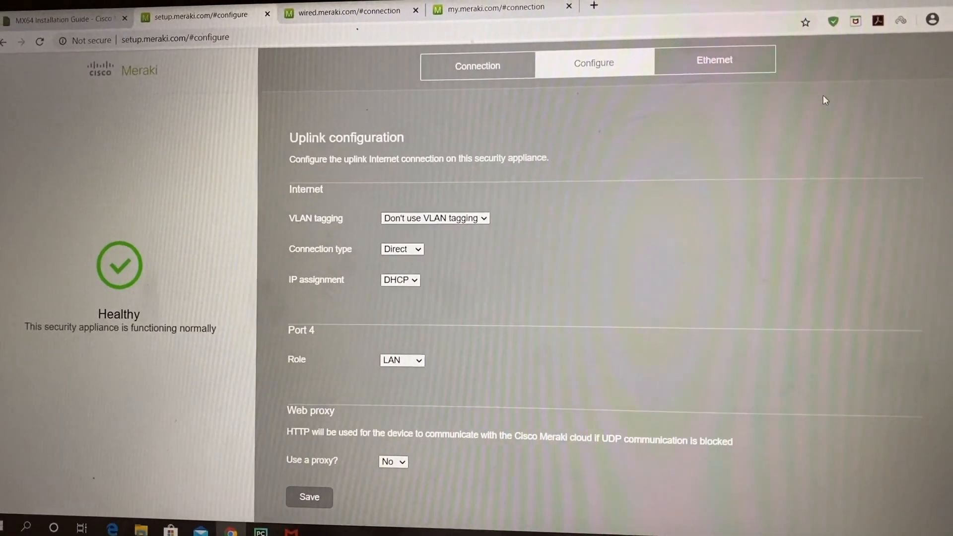
- On the Ethernet tab, keep port 1 link negotiation at Auto (10/100/1000Mbps)
{"action": "left_click", "coordinate": [713, 59]}
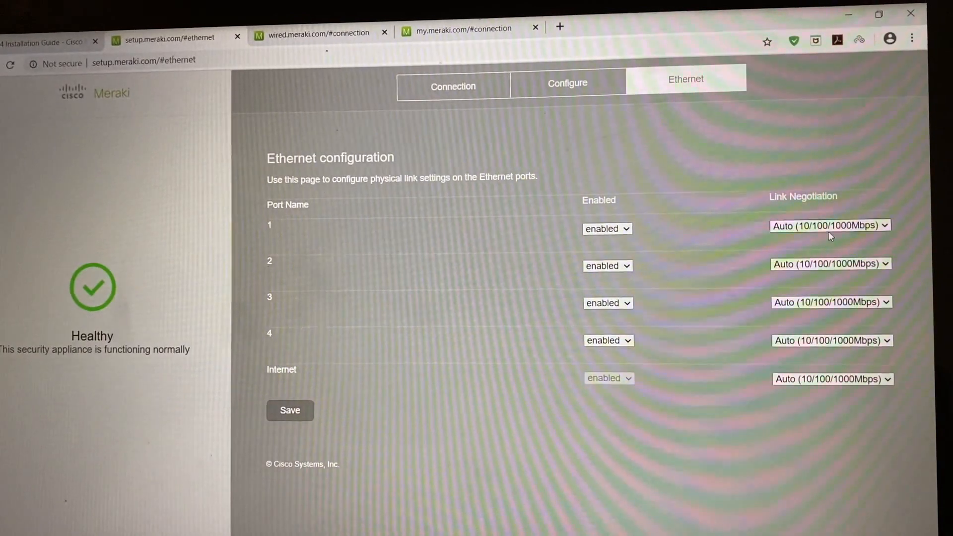
{"action": "left_click", "coordinate": [829, 226]}
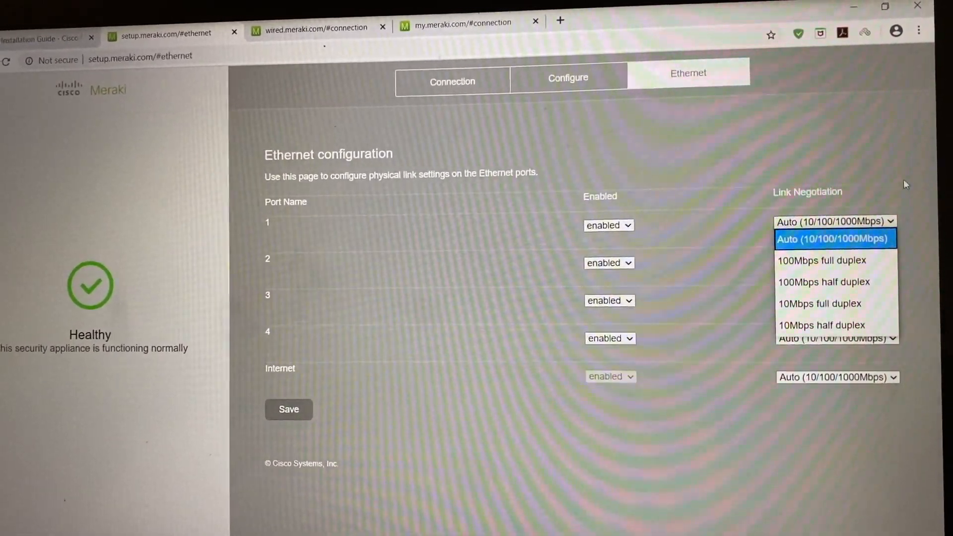
{"action": "left_click", "coordinate": [833, 238]}
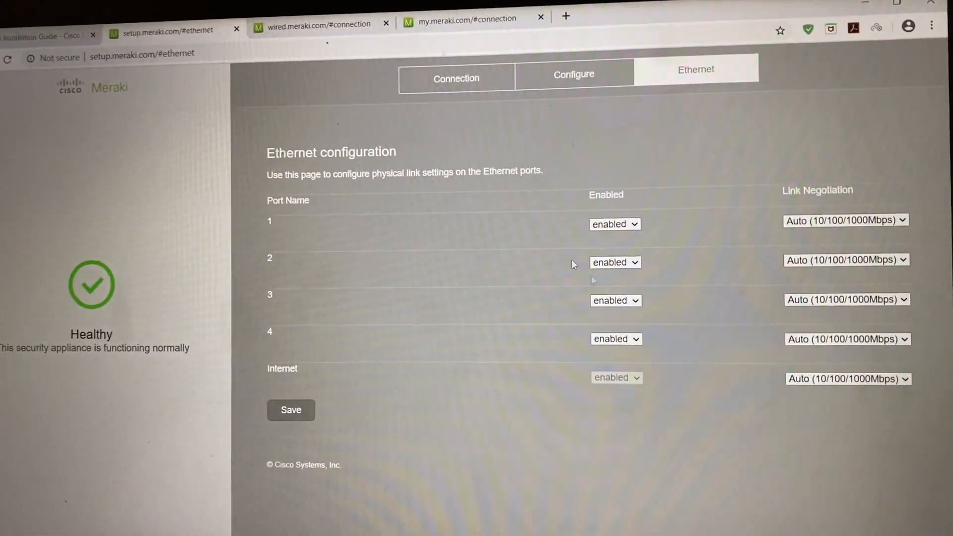